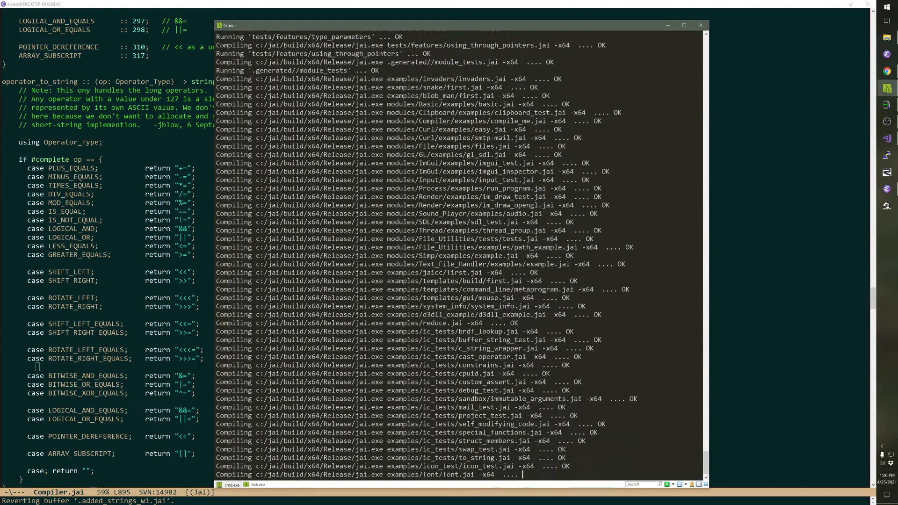
pyautogui.scroll(-3)
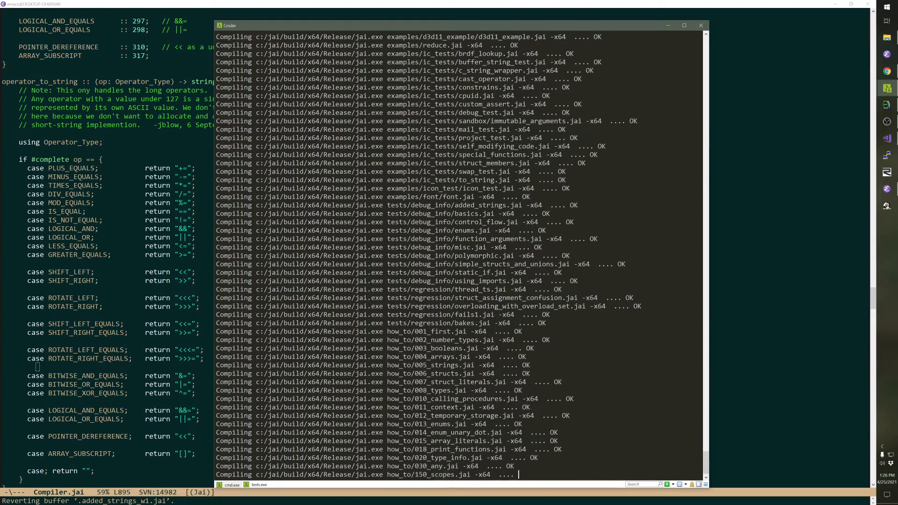
pyautogui.scroll(-3)
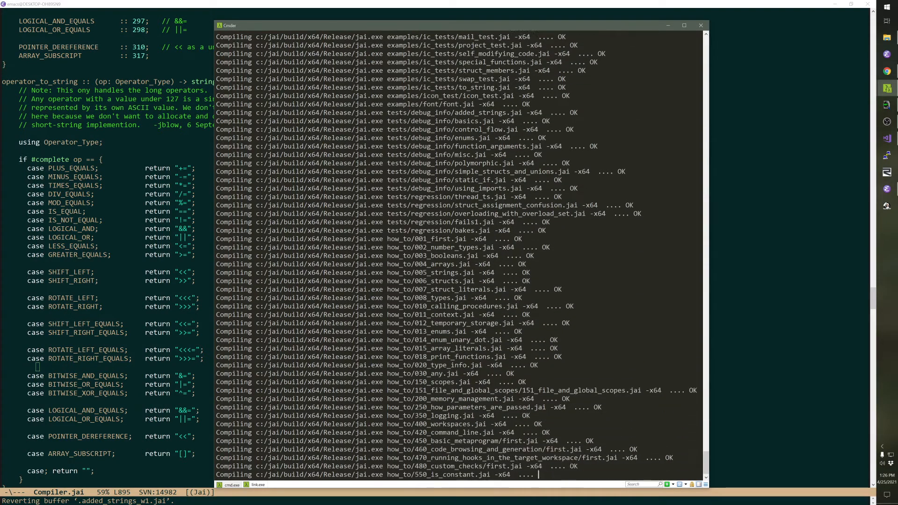
pyautogui.scroll(-3)
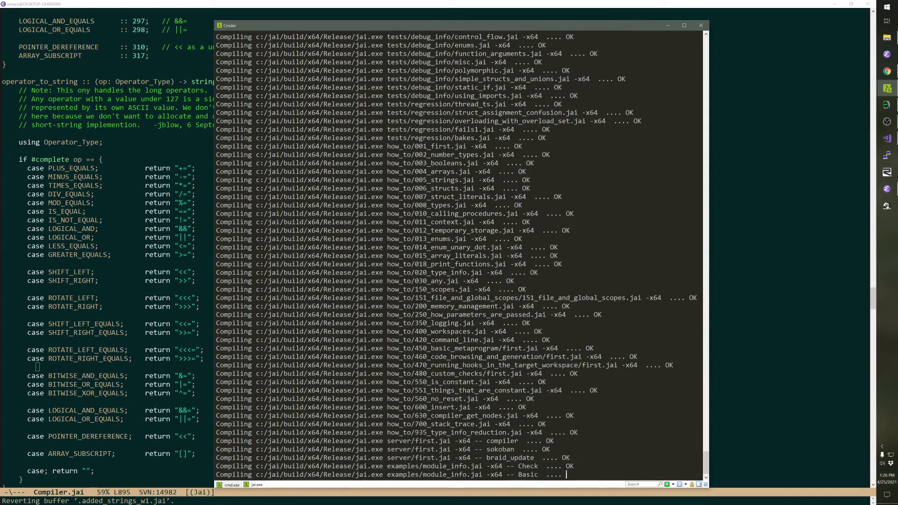